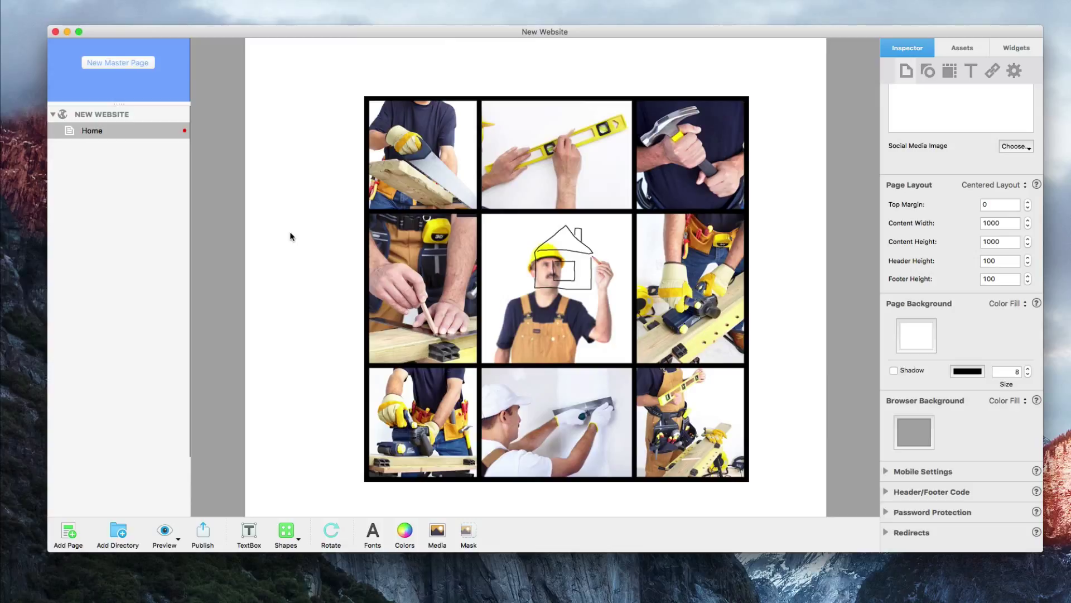
pyautogui.moveTo(464, 236)
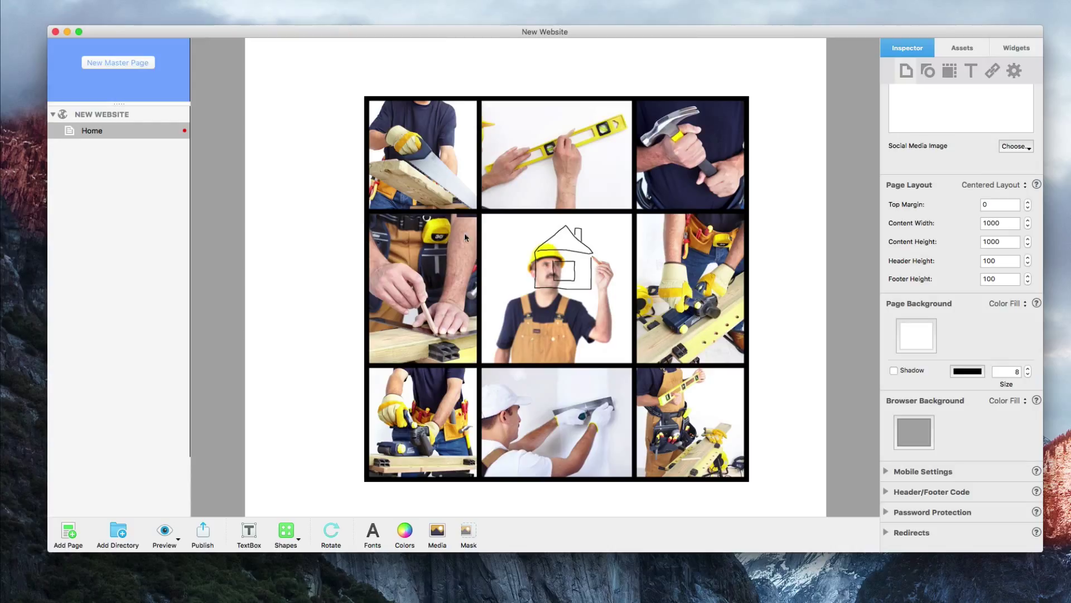
# - Select the nine-photo construction-worker collage on the canvas
pyautogui.click(468, 534)
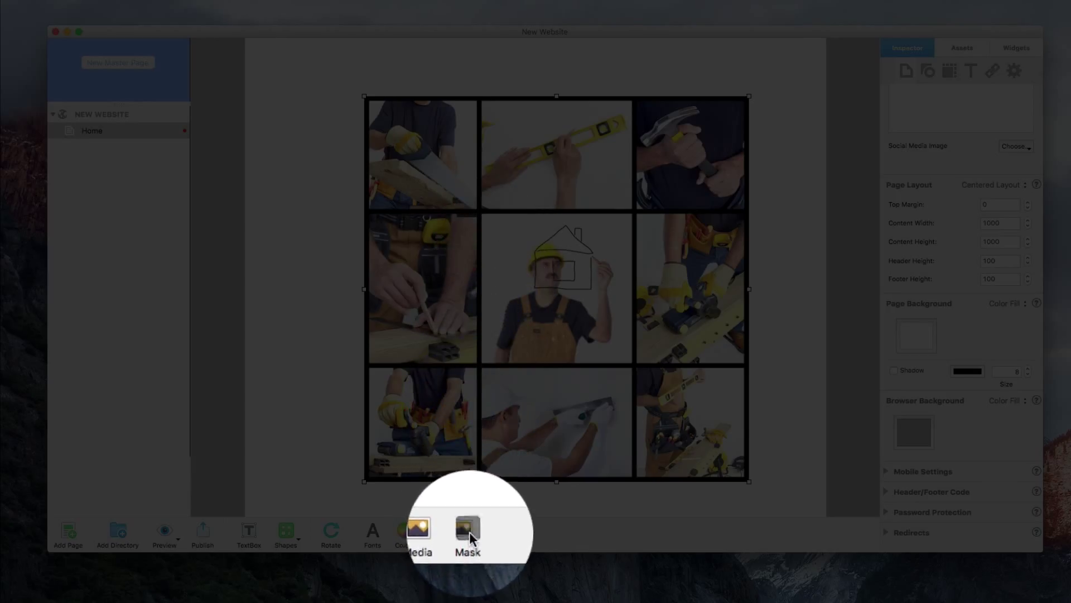
# - Enter masking mode on the collage to isolate the top-left sawing photo
pyautogui.click(467, 535)
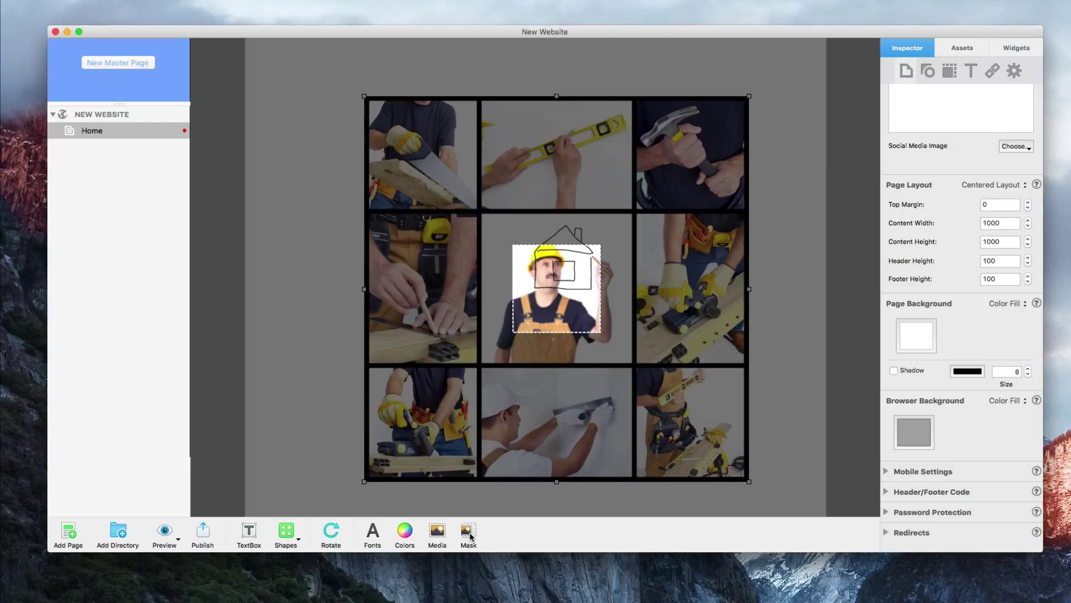
pyautogui.moveTo(514, 335)
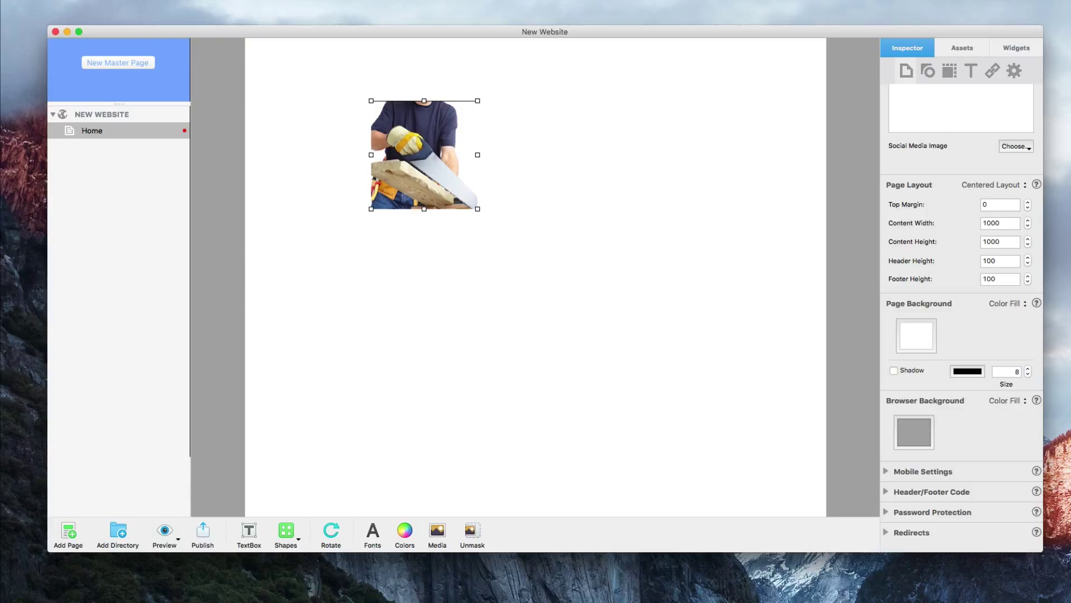
pyautogui.moveTo(475, 182)
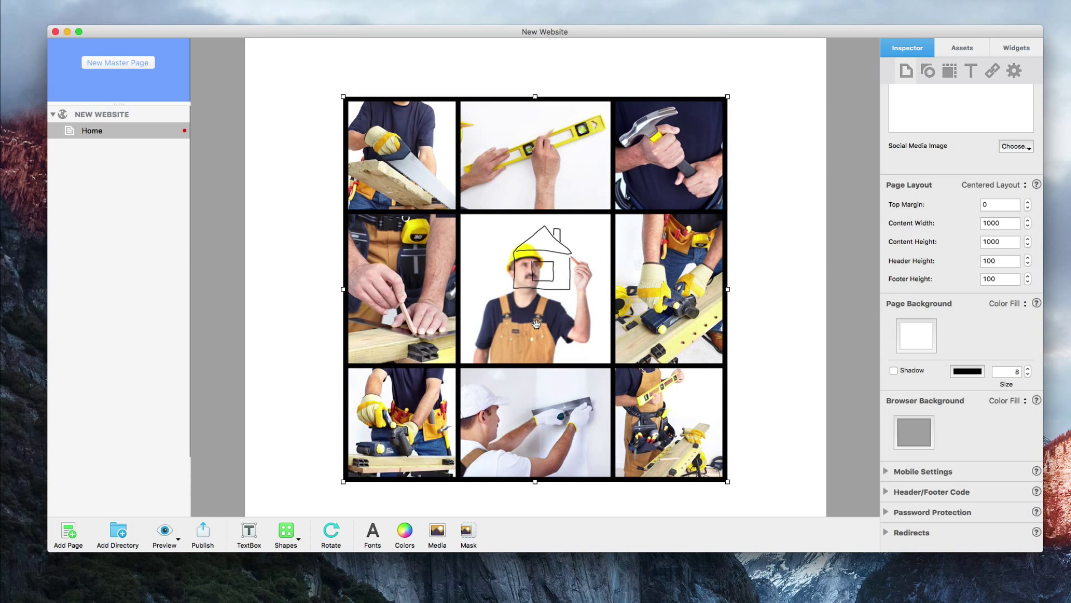
pyautogui.click(468, 535)
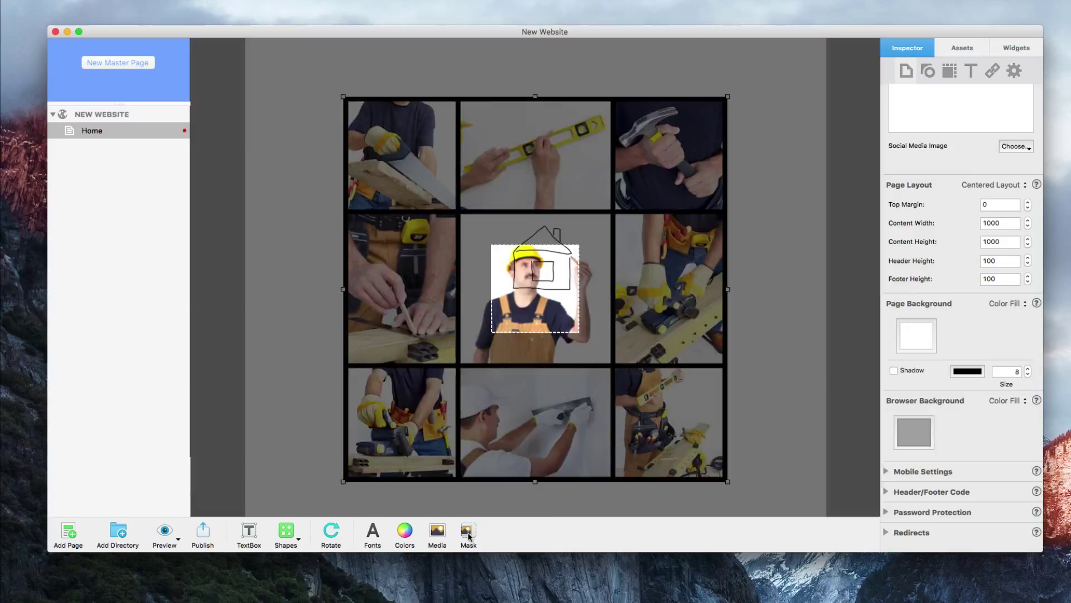
pyautogui.click(468, 530)
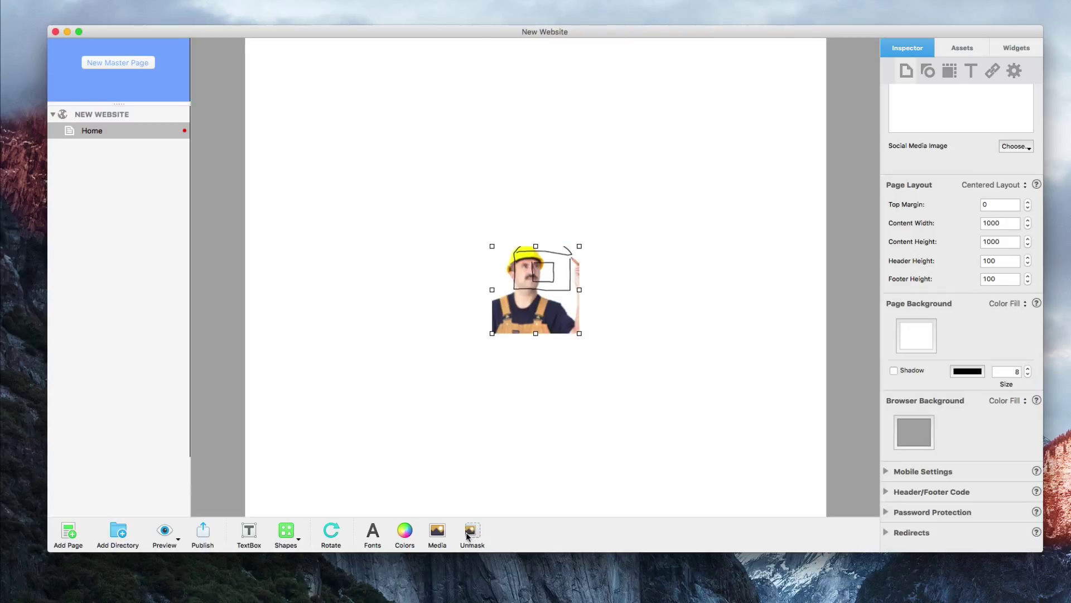
pyautogui.click(471, 535)
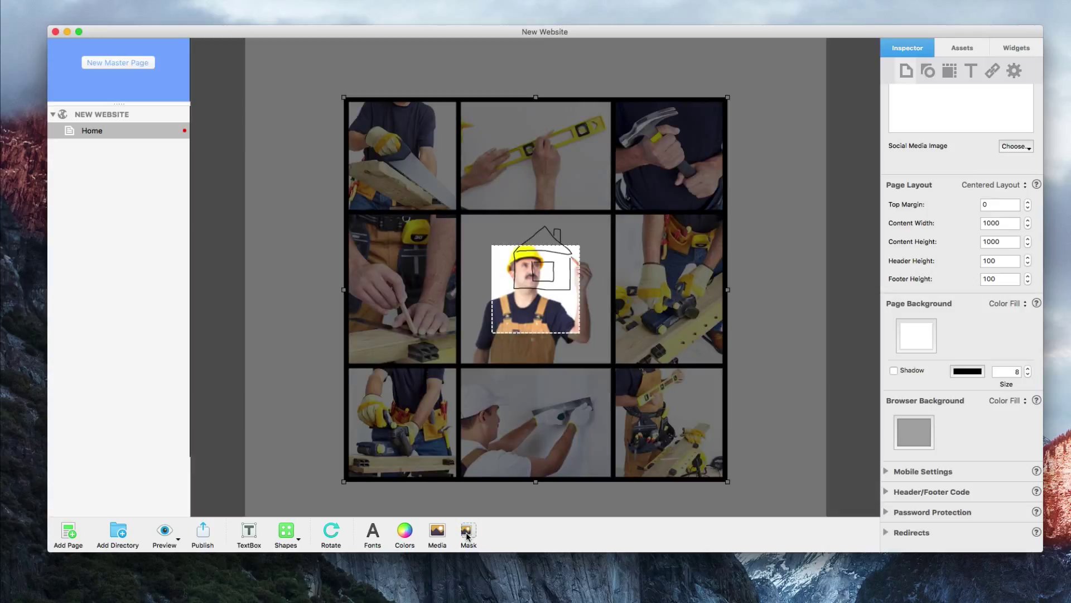
pyautogui.click(467, 534)
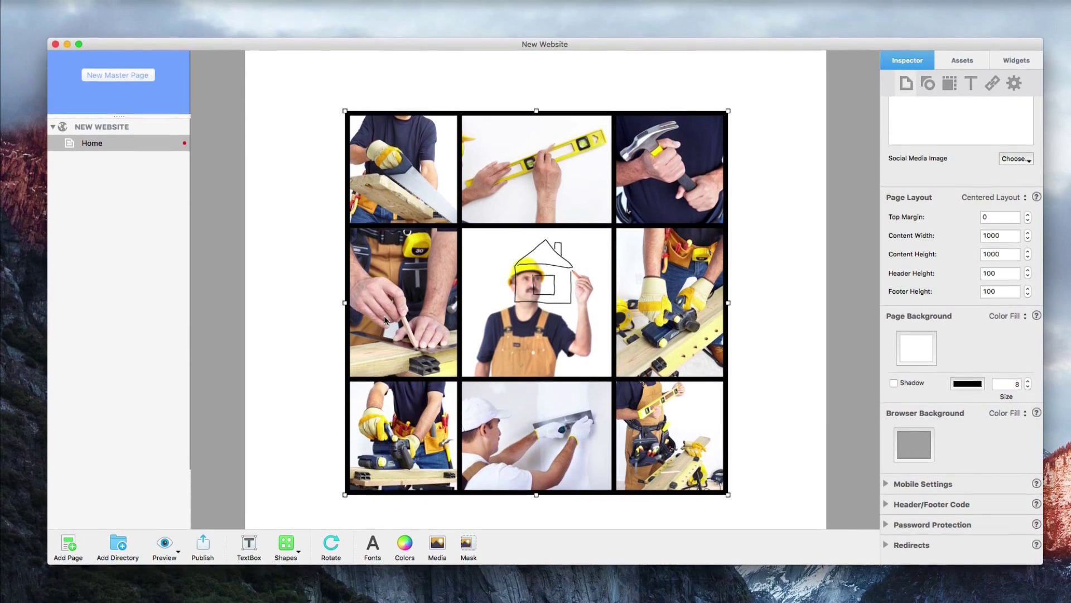
# - Re-enter mask editing on the collage via Format > Mask
pyautogui.click(172, 7)
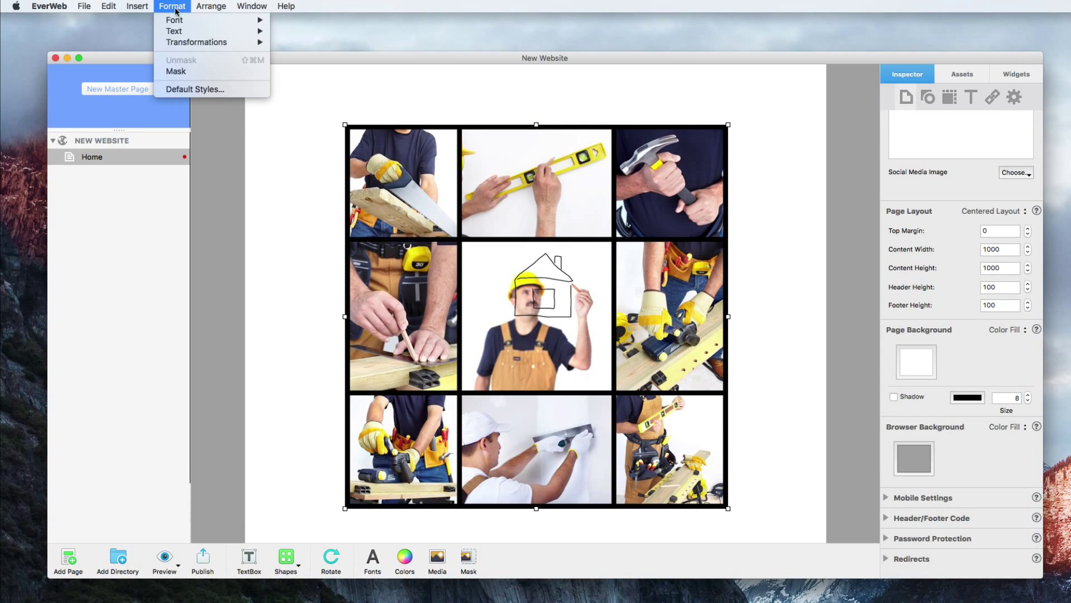
pyautogui.click(176, 71)
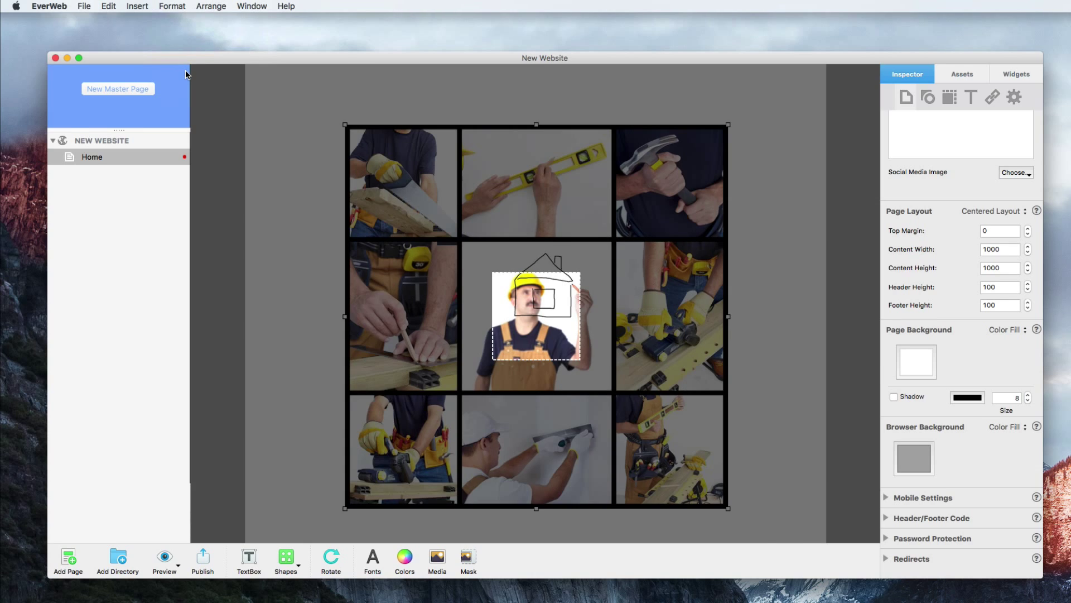